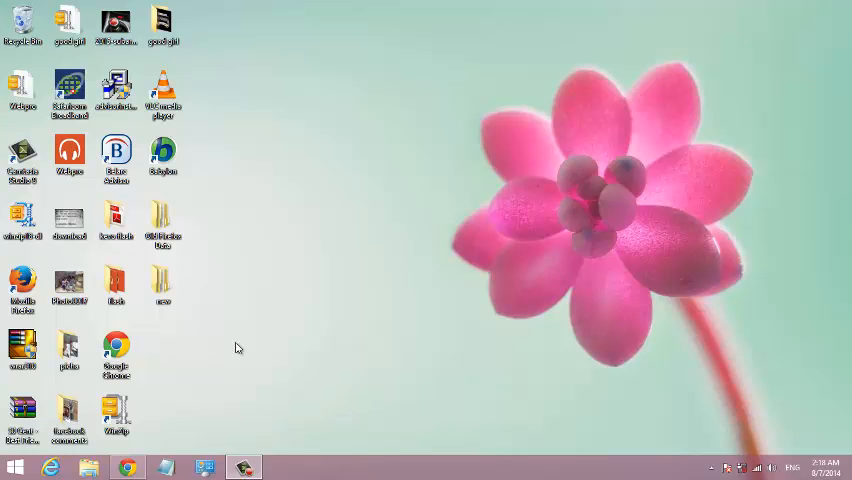
{"action": "mouse_move", "coordinate": [22, 282]}
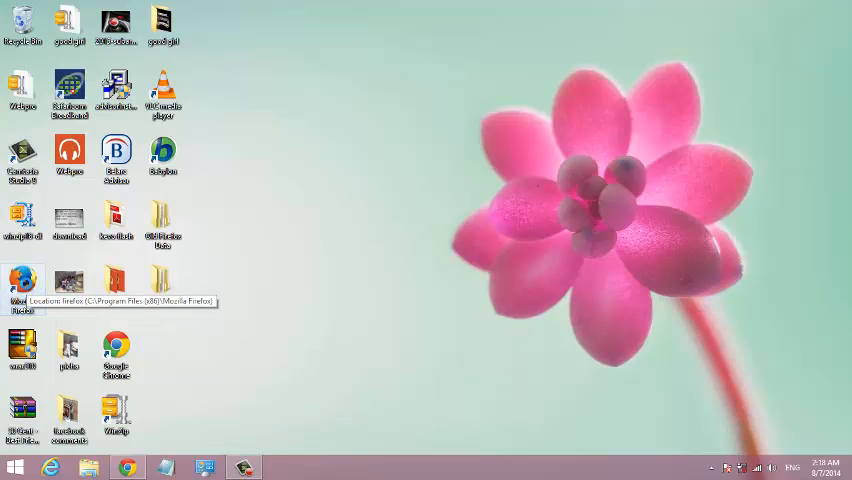
- Launch Mozilla Firefox from its desktop shortcut
{"action": "double_click", "coordinate": [21, 280]}
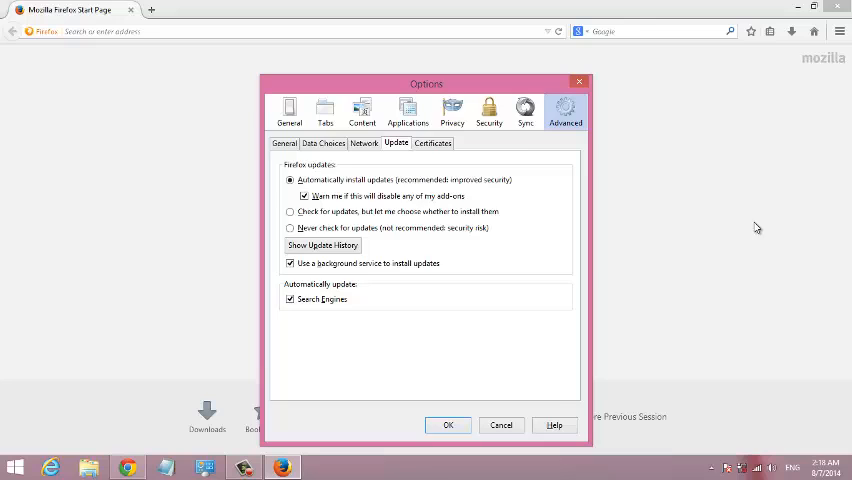
- Browse the Options tabs, then close the Options window to reach the Start Page
{"action": "left_click", "coordinate": [361, 110]}
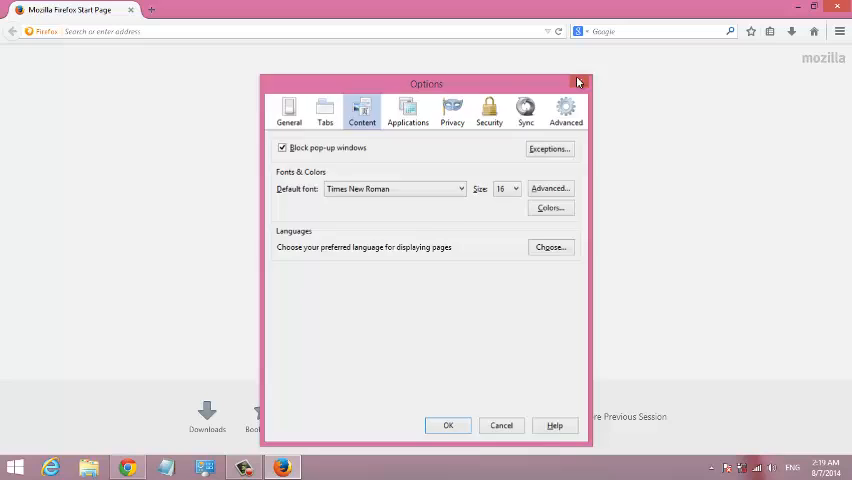
{"action": "left_click", "coordinate": [589, 72]}
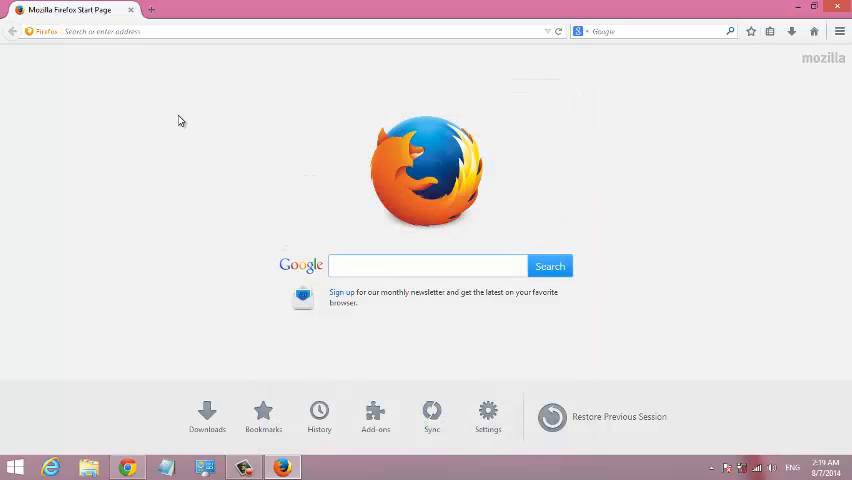
{"action": "mouse_move", "coordinate": [193, 53]}
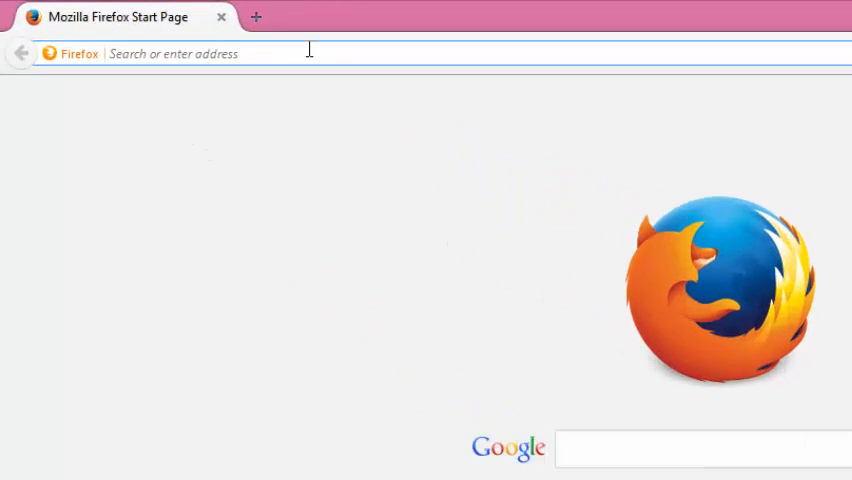
- Go to about:config and accept the 'I'll be careful, I promise!' warning
{"action": "type", "text": "about:c"}
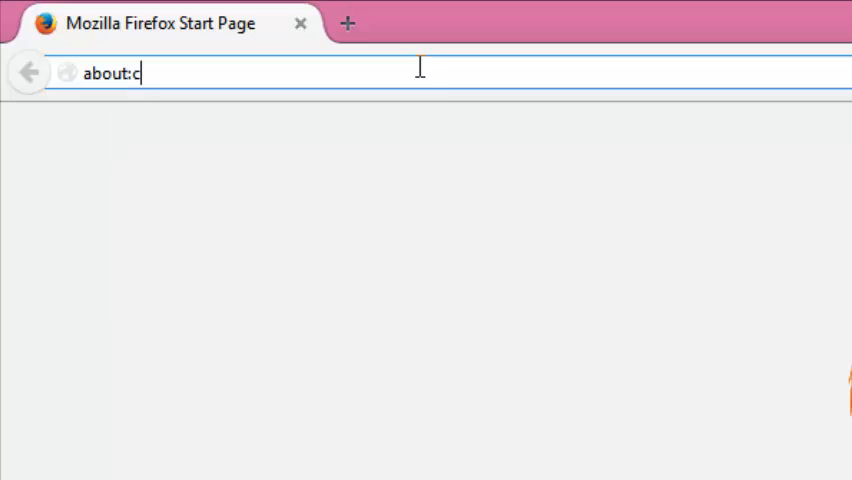
{"action": "type", "text": "onfig"}
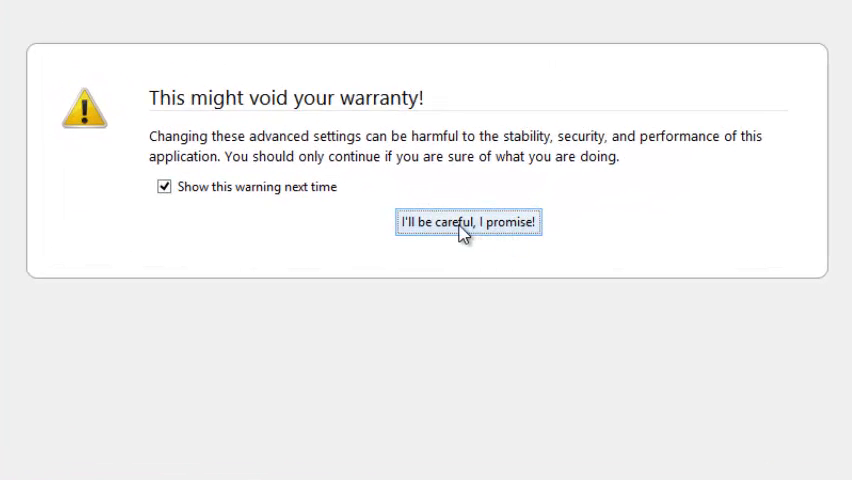
{"action": "left_click", "coordinate": [468, 221]}
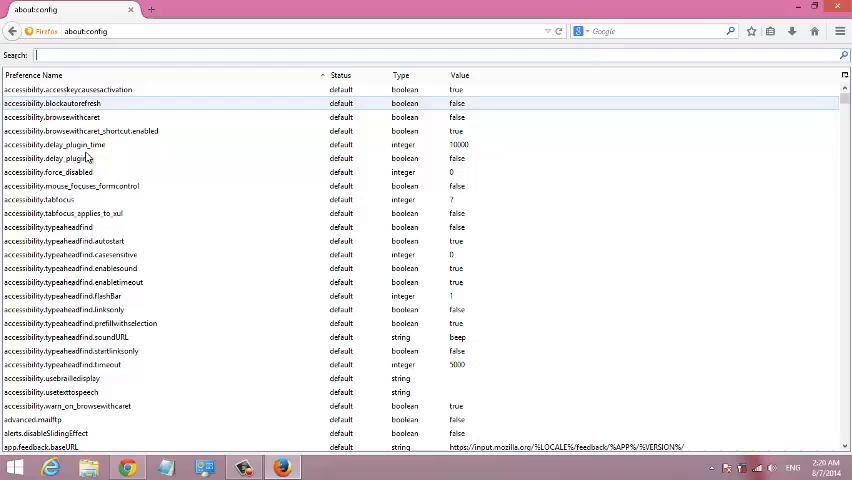
- Filter preferences by 'javascript.enabled' and select that preference row
{"action": "left_click", "coordinate": [91, 55]}
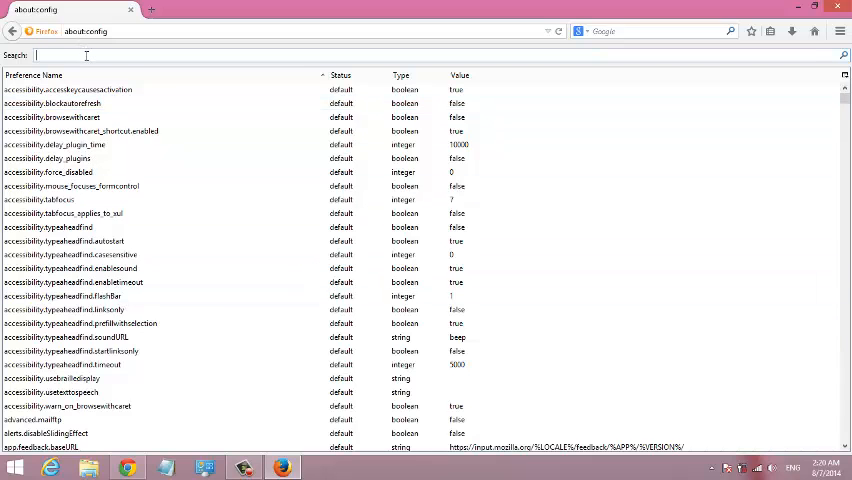
{"action": "type", "text": "javascript."}
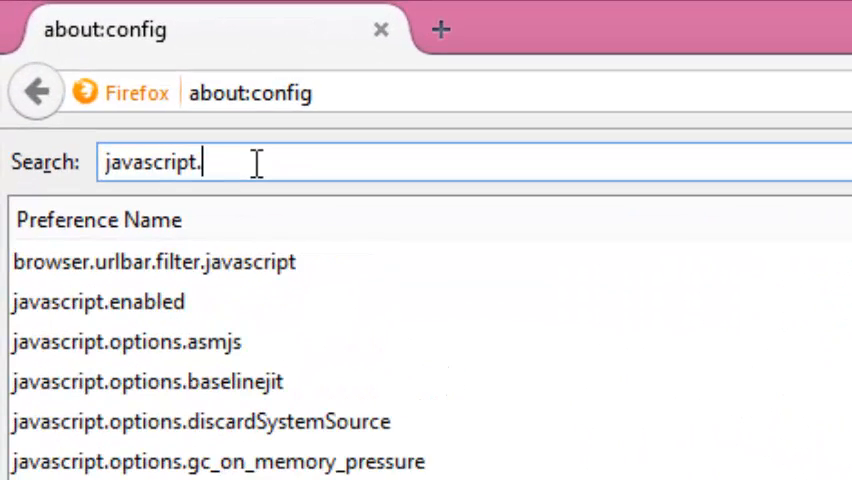
{"action": "type", "text": "enabl"}
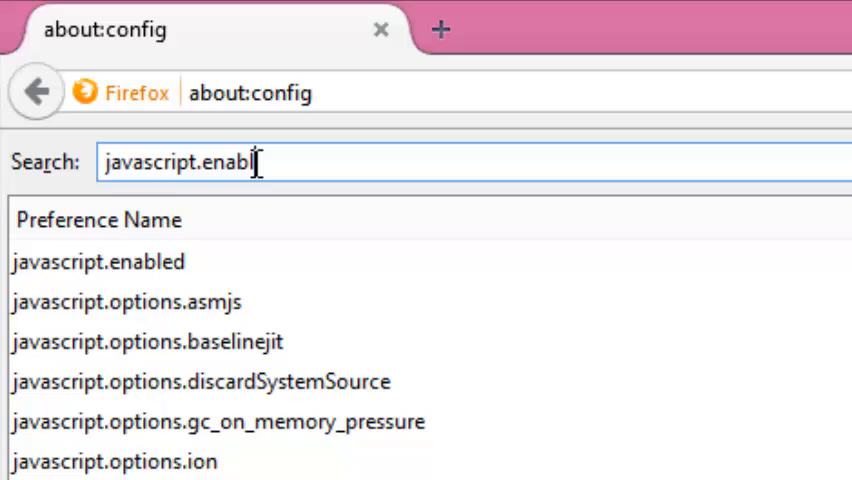
{"action": "type", "text": "led"}
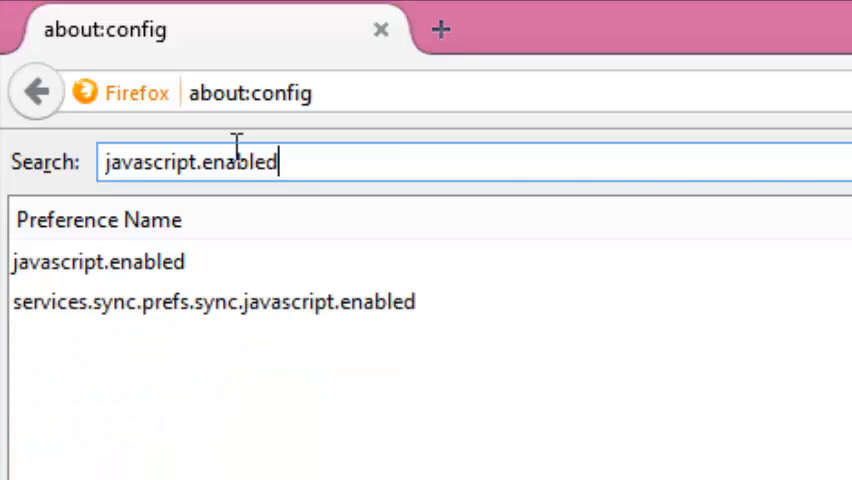
{"action": "left_click", "coordinate": [85, 255]}
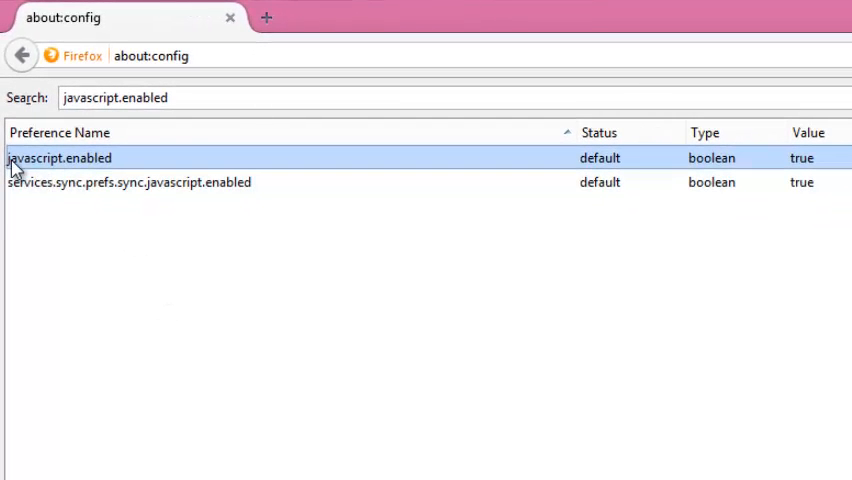
{"action": "mouse_move", "coordinate": [816, 167]}
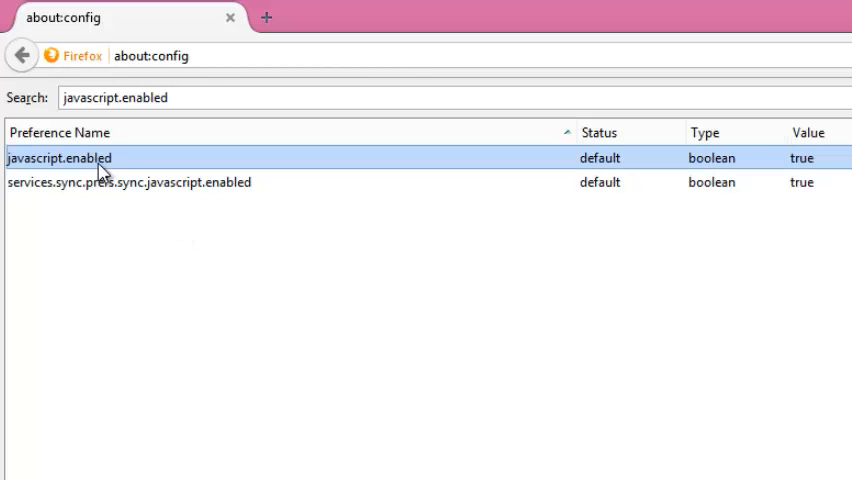
- Toggle javascript.enabled to false via its right-click menu
{"action": "right_click", "coordinate": [95, 157]}
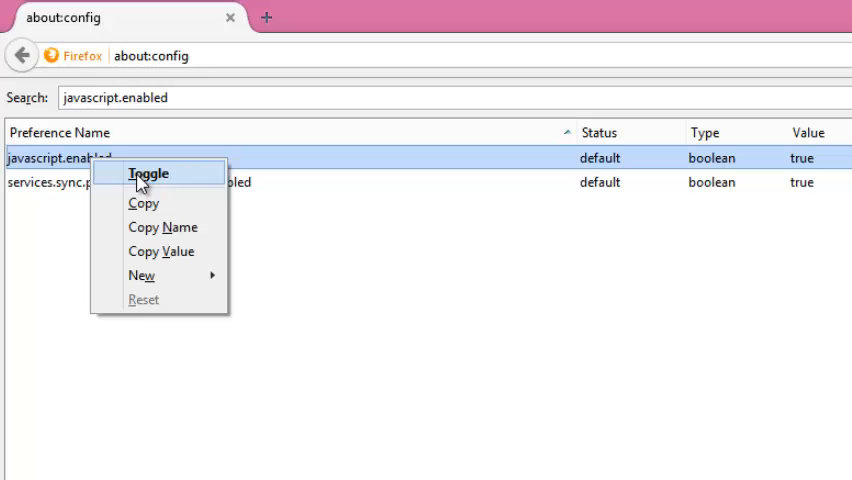
{"action": "left_click", "coordinate": [148, 173]}
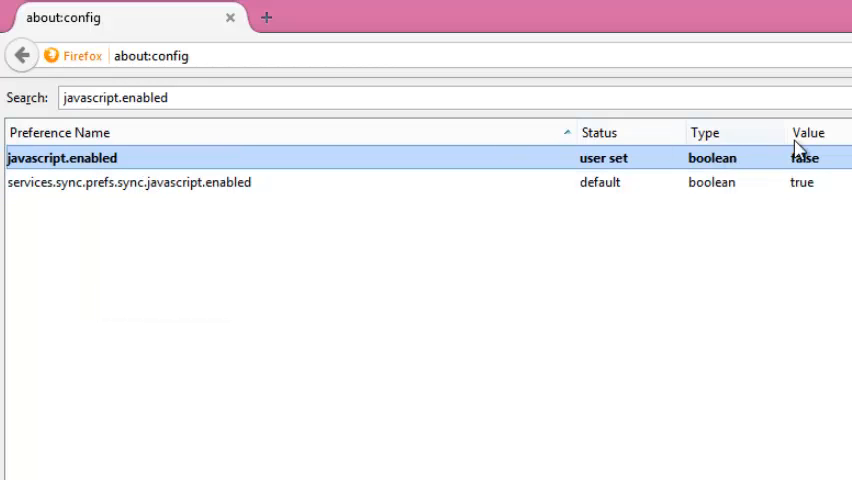
{"action": "mouse_move", "coordinate": [806, 157]}
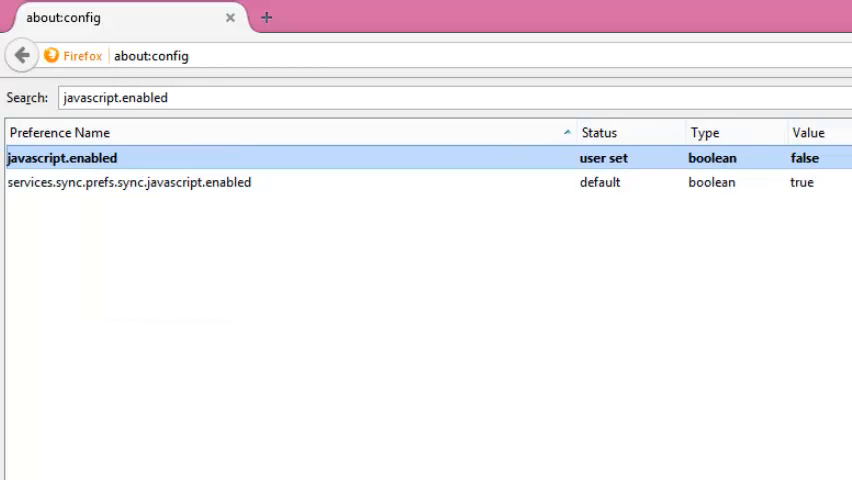
{"action": "mouse_move", "coordinate": [221, 252]}
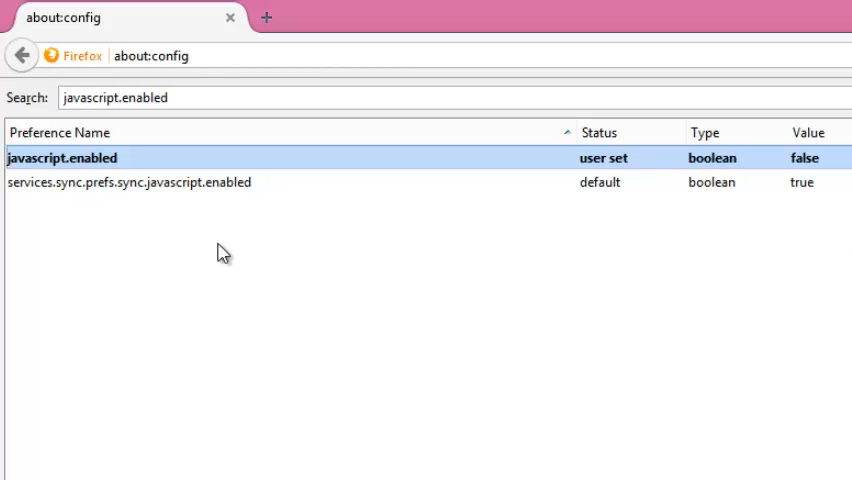
- Toggle javascript.enabled back to true, then open a new blank tab
{"action": "right_click", "coordinate": [62, 158]}
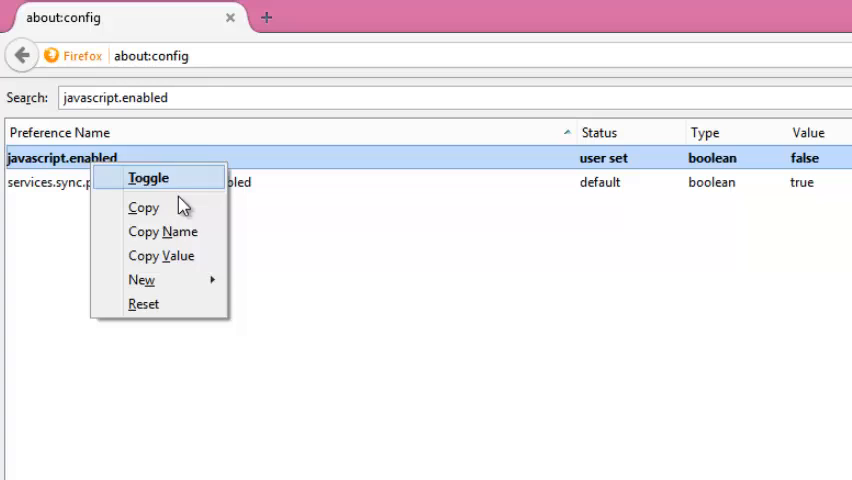
{"action": "left_click", "coordinate": [148, 177]}
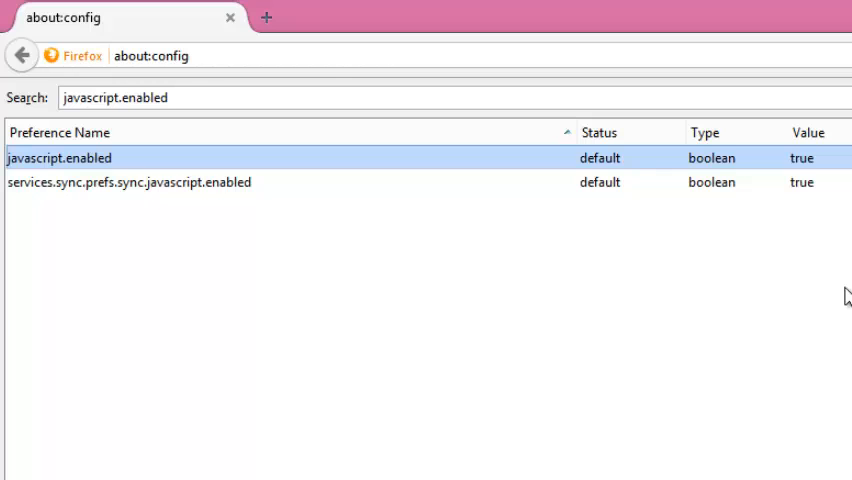
{"action": "mouse_move", "coordinate": [232, 16]}
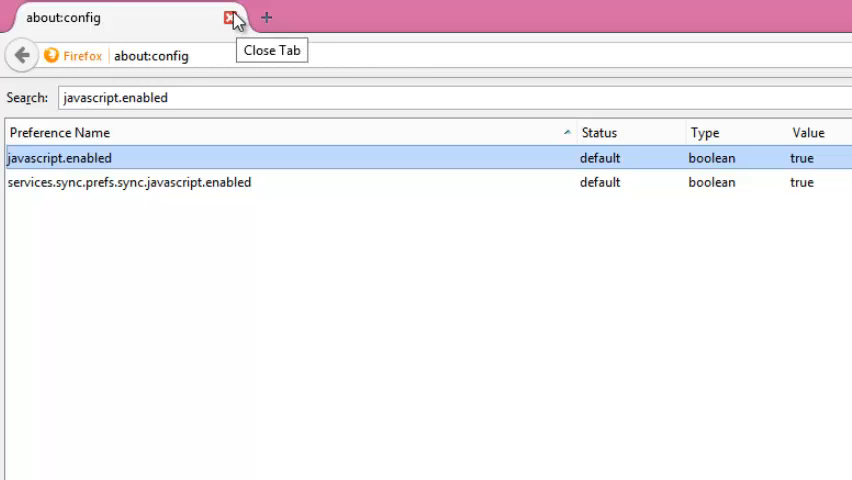
{"action": "left_click", "coordinate": [263, 17]}
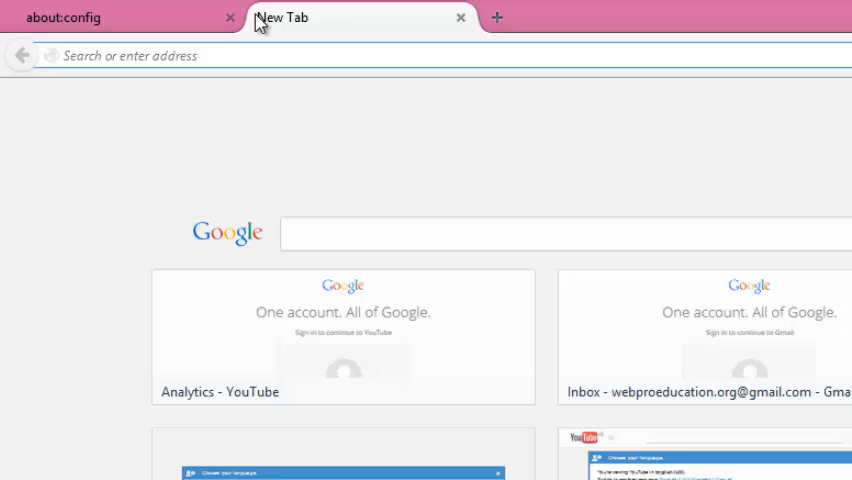